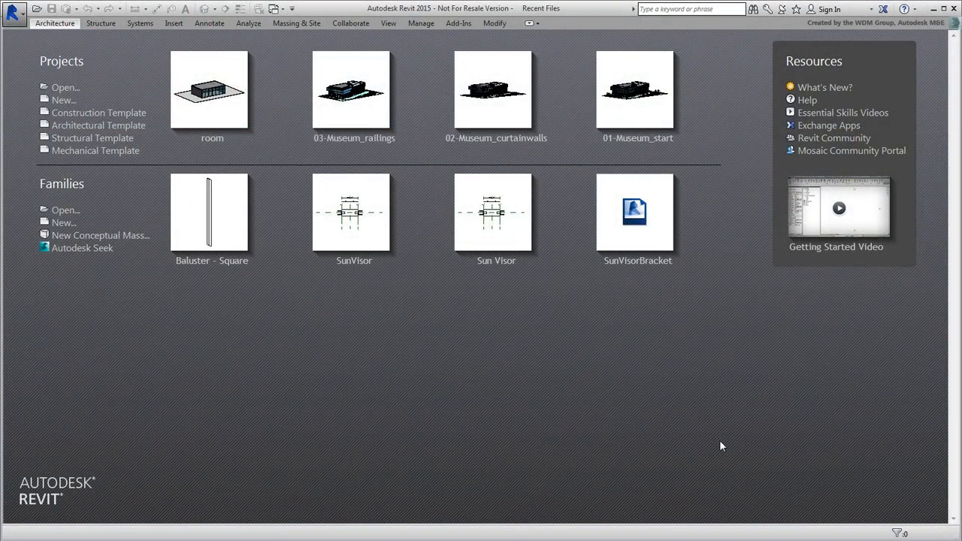
{"action": "mouse_move", "coordinate": [726, 447]}
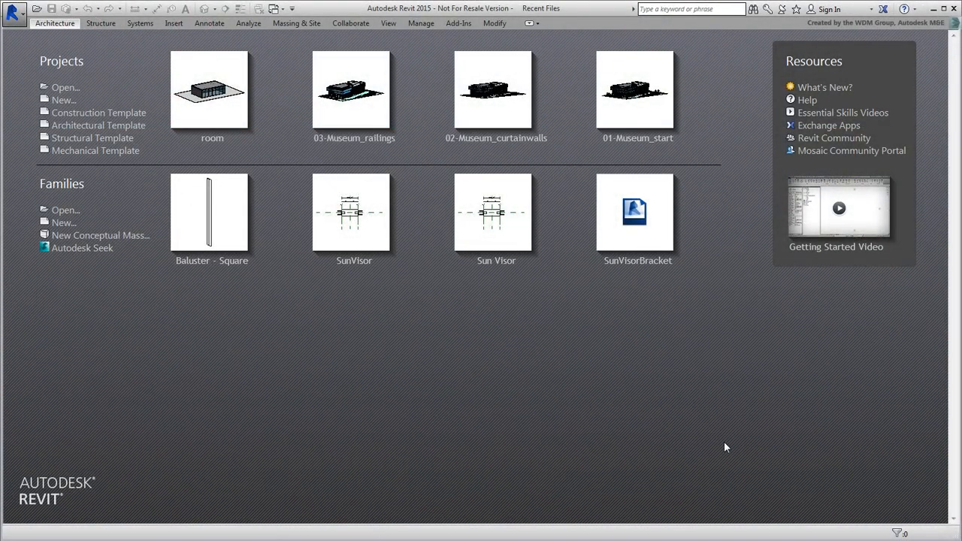
{"action": "mouse_move", "coordinate": [337, 387]}
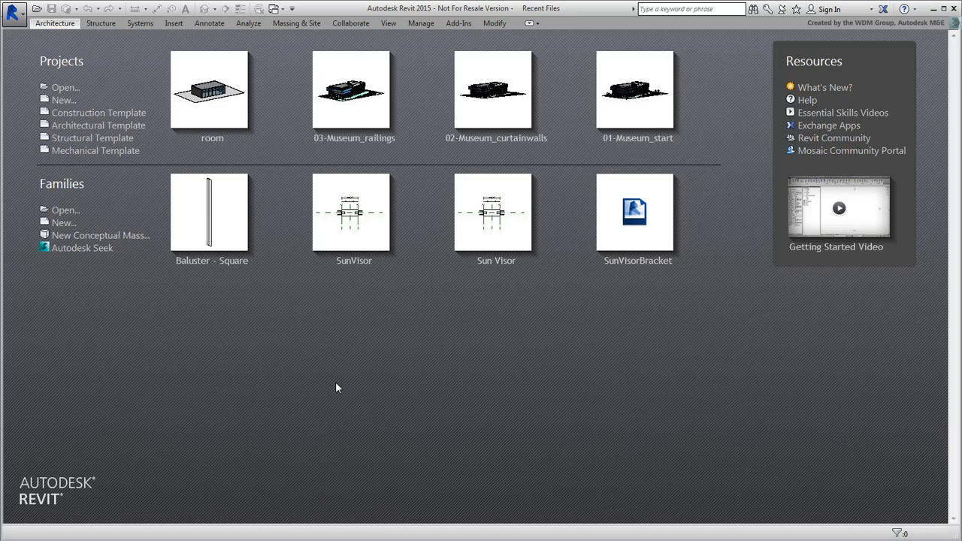
Open the room.rvt project and orbit its 3D view to see the building from above.
{"action": "left_click", "coordinate": [65, 87]}
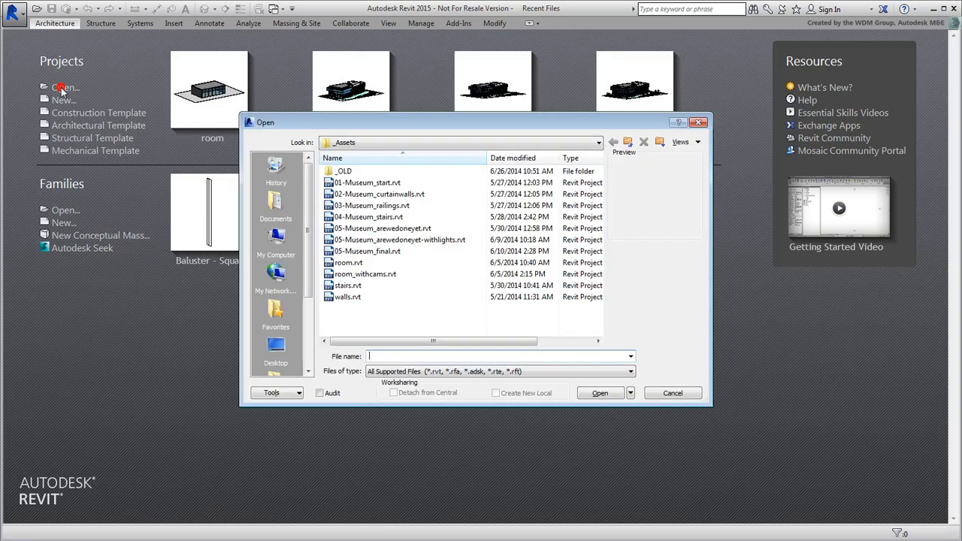
{"action": "left_click", "coordinate": [348, 263]}
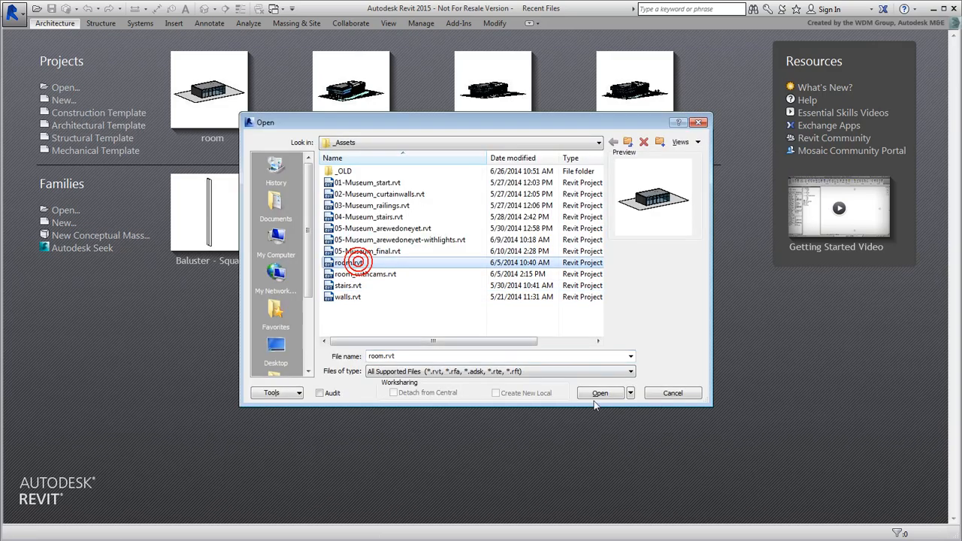
{"action": "left_click", "coordinate": [600, 392]}
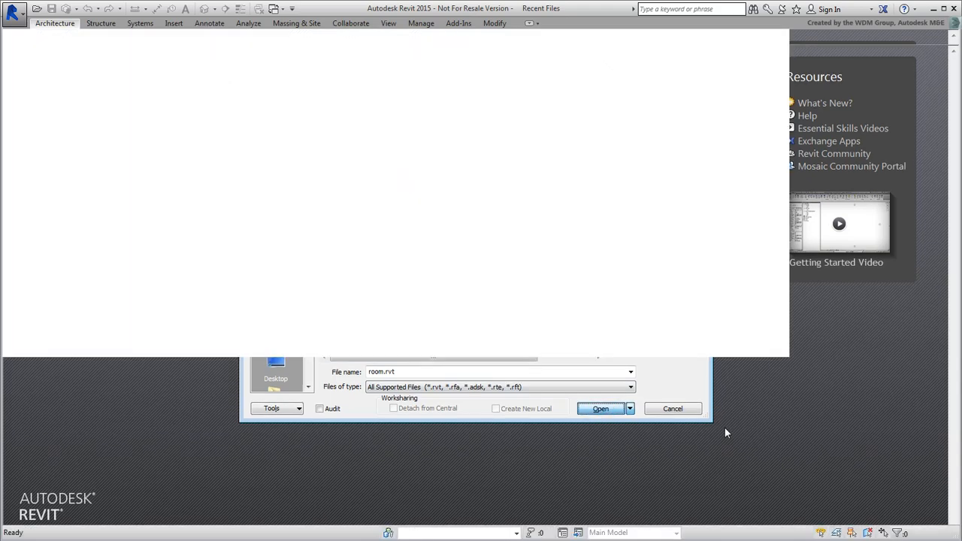
{"action": "left_click", "coordinate": [600, 408]}
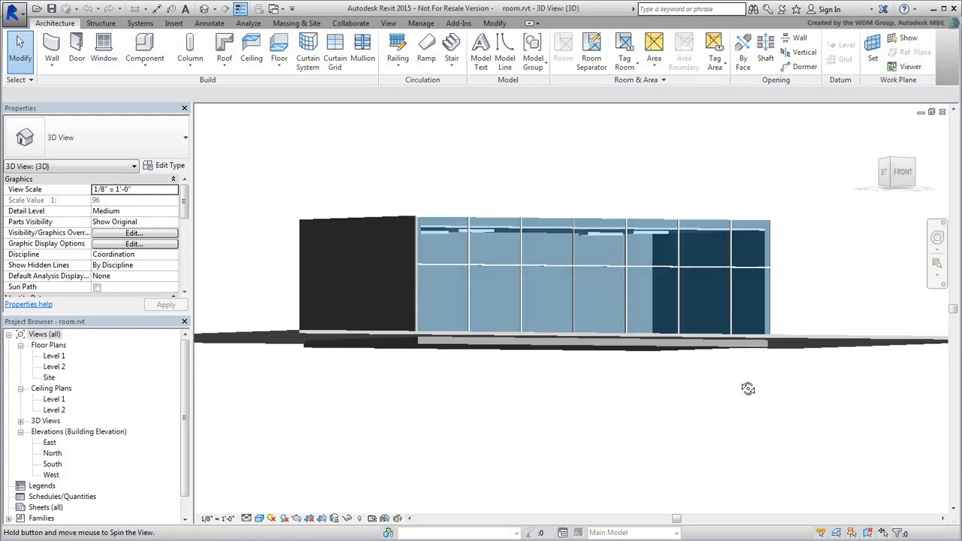
{"action": "left_click_drag", "start_coordinate": [749, 389], "coordinate": [760, 494]}
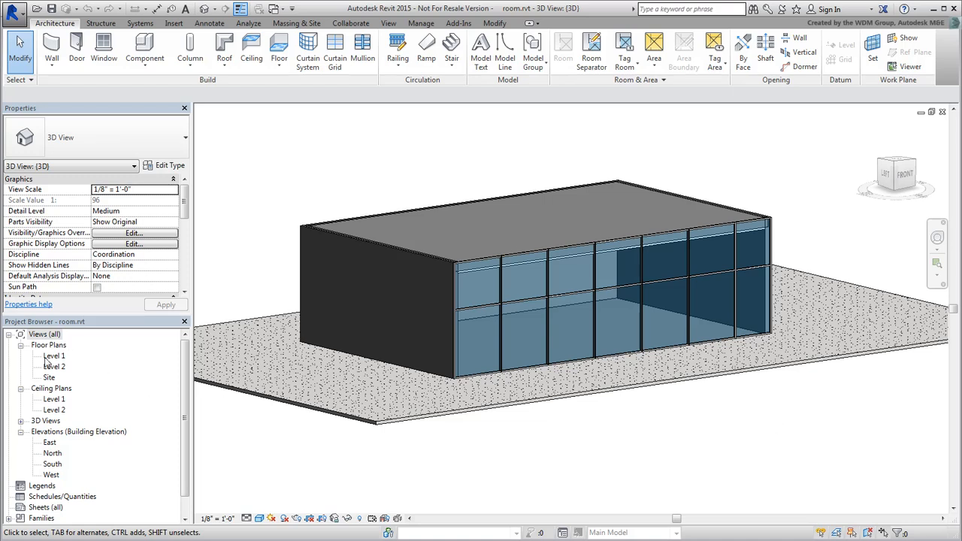
From the Level 1 plan, place an exterior perspective camera, narrow its crop, and begin renaming it.
{"action": "double_click", "coordinate": [54, 355]}
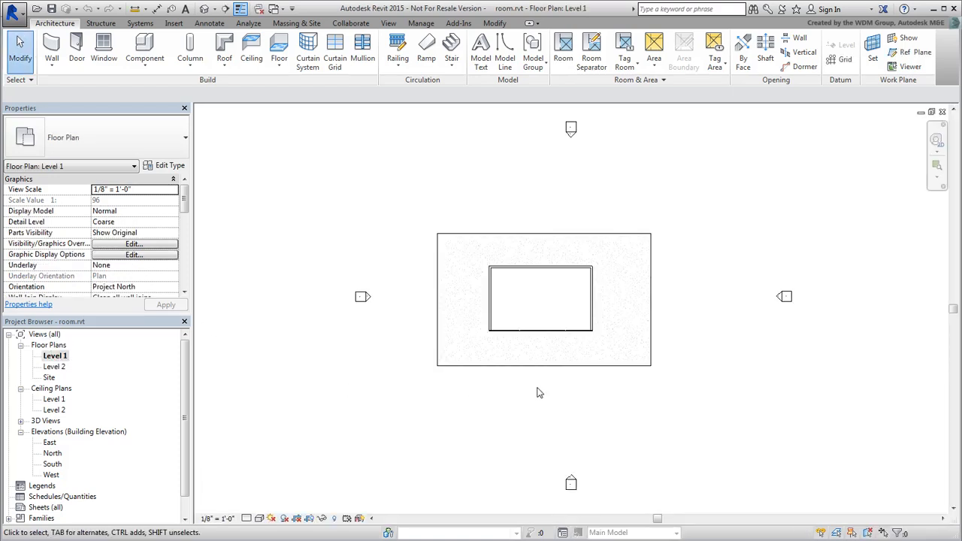
{"action": "mouse_move", "coordinate": [685, 443]}
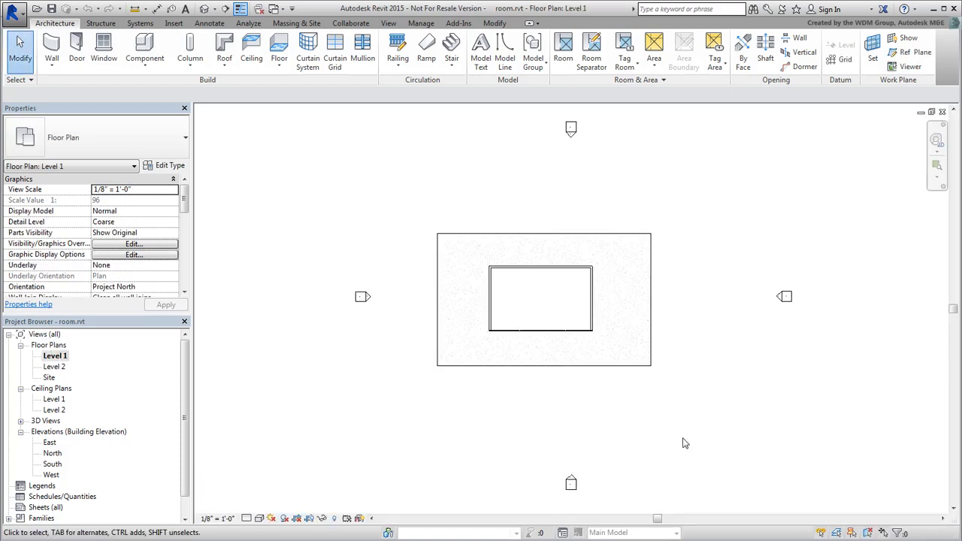
{"action": "left_click", "coordinate": [397, 47]}
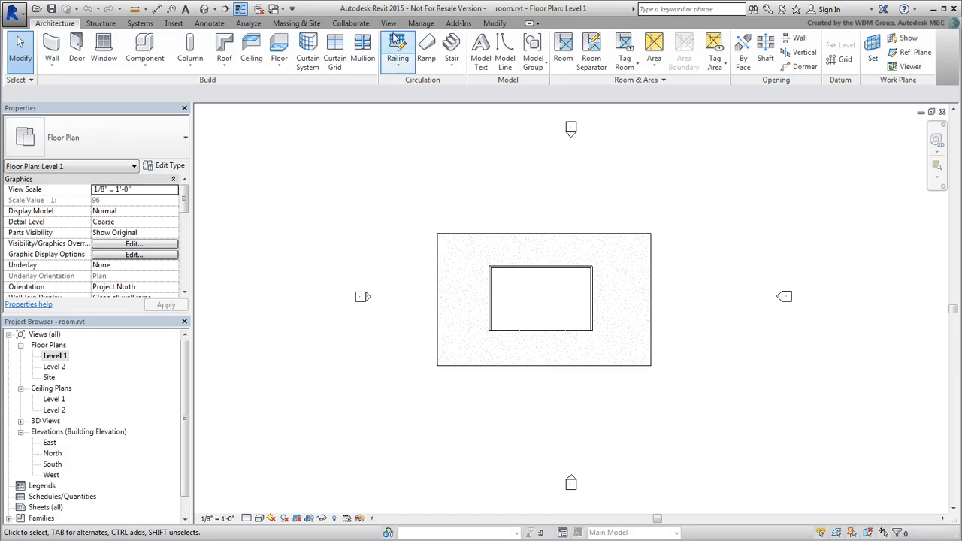
{"action": "left_click", "coordinate": [389, 23]}
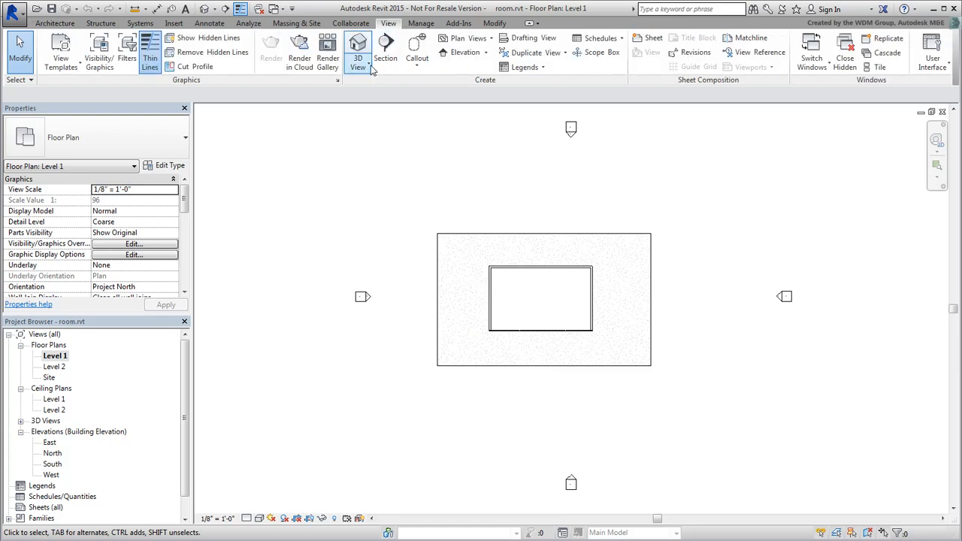
{"action": "left_click", "coordinate": [358, 56]}
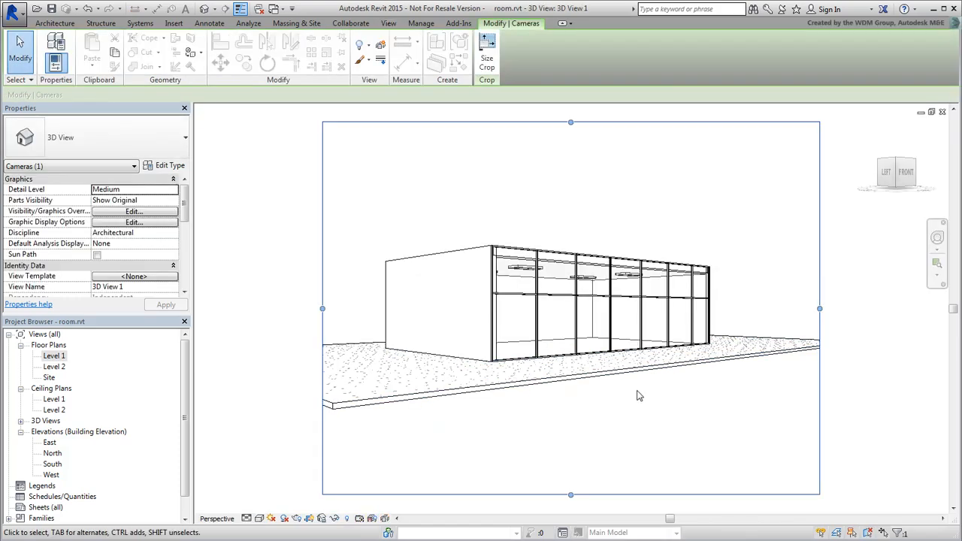
{"action": "mouse_move", "coordinate": [705, 436]}
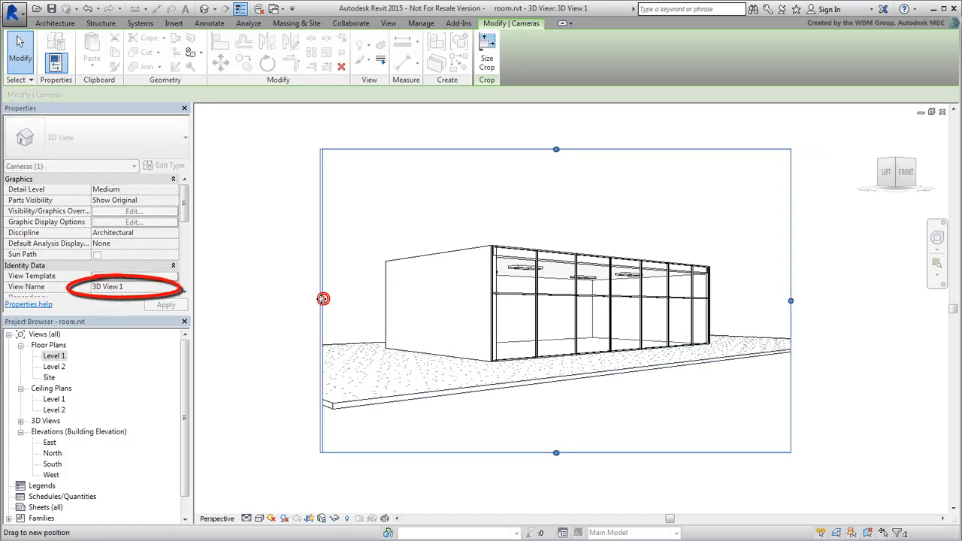
{"action": "left_click", "coordinate": [442, 363]}
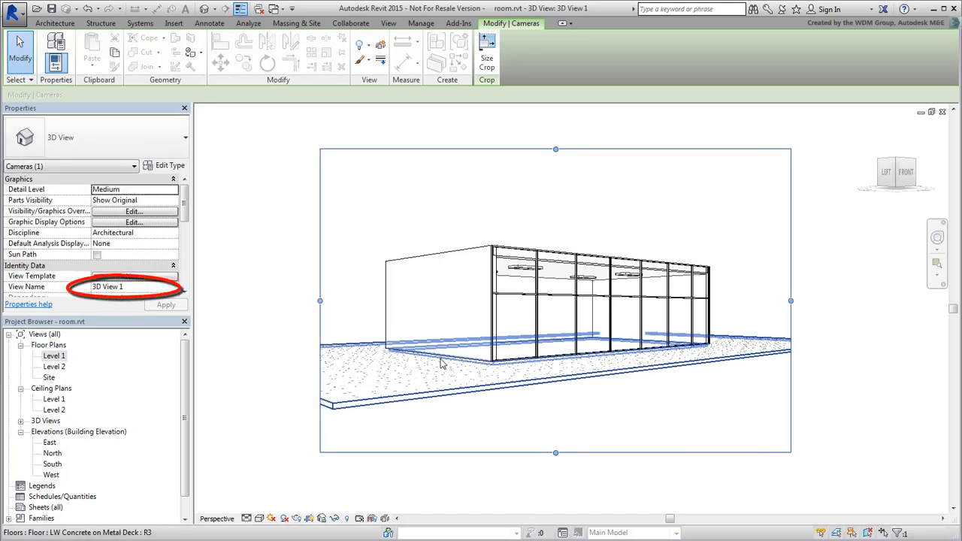
{"action": "left_click", "coordinate": [106, 286]}
{"action": "type", "text": "Camera Exterior"}
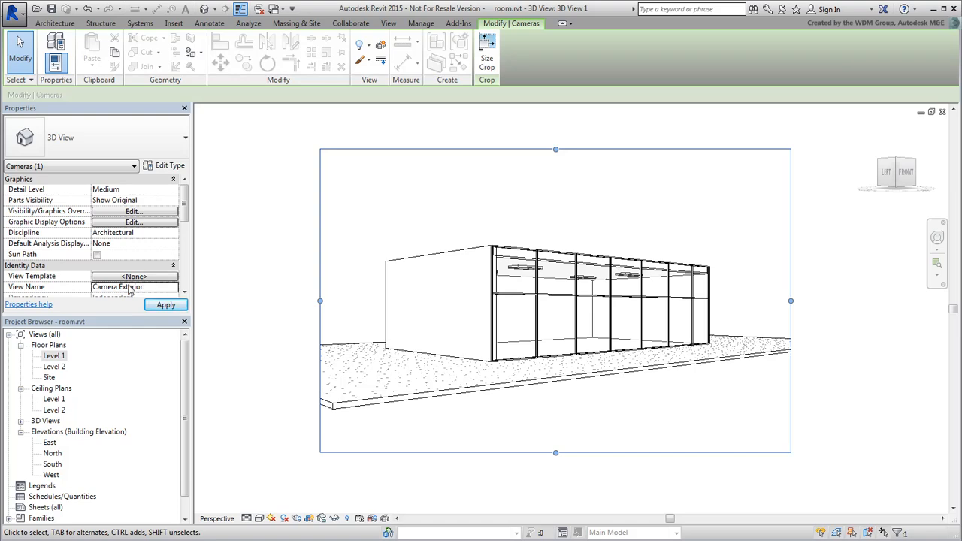
Apply the Camera Exterior name, add a camera inside the room named Camera Interior, and open both views.
{"action": "left_click", "coordinate": [165, 304]}
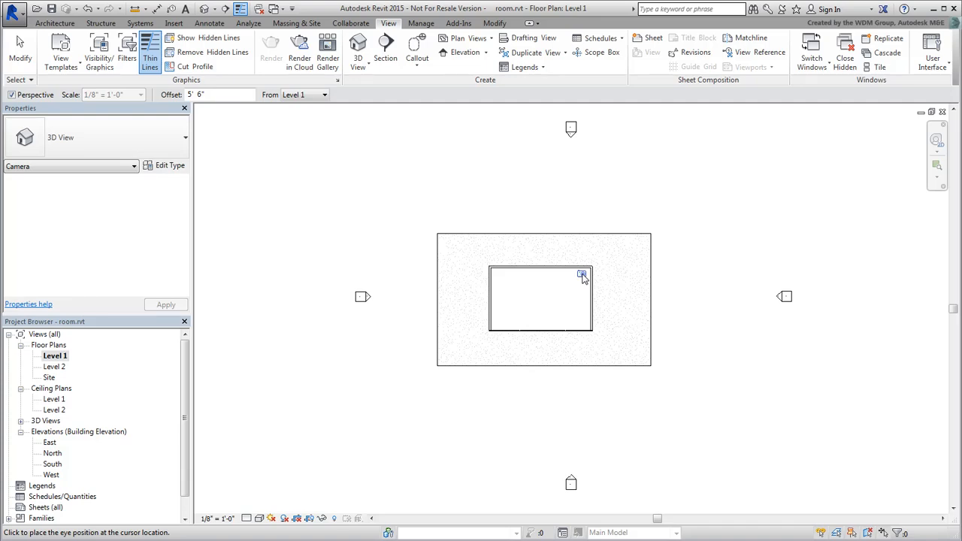
{"action": "left_click", "coordinate": [582, 274]}
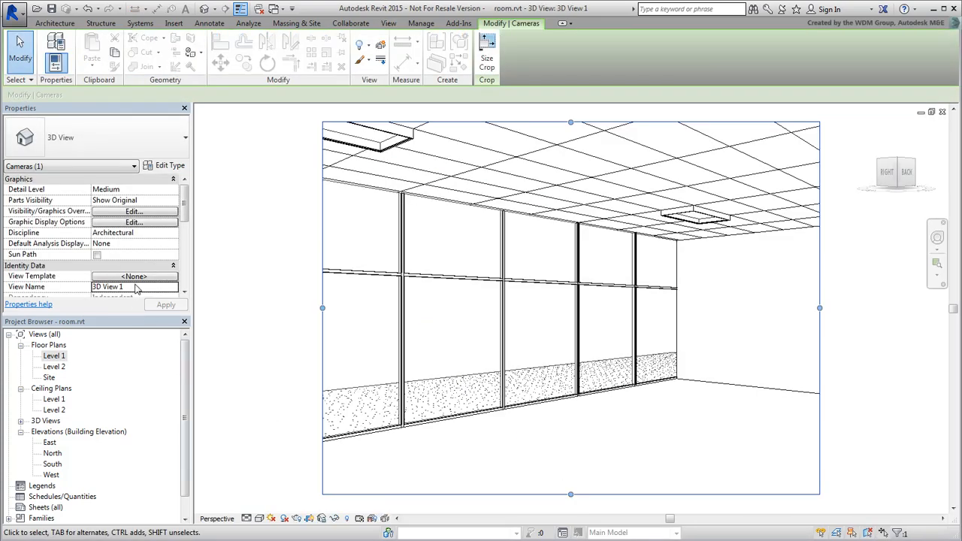
{"action": "type", "text": "Camera Interior"}
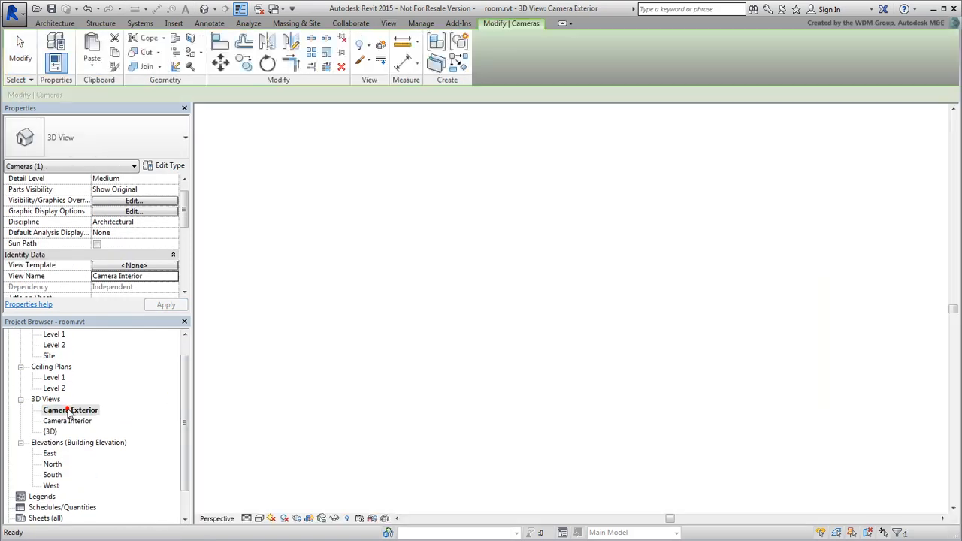
{"action": "double_click", "coordinate": [67, 420]}
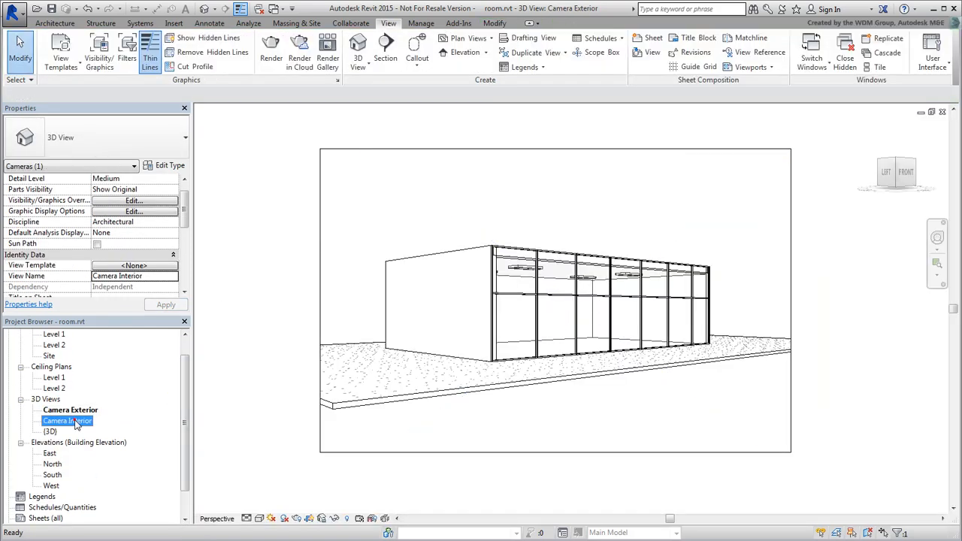
{"action": "double_click", "coordinate": [68, 420]}
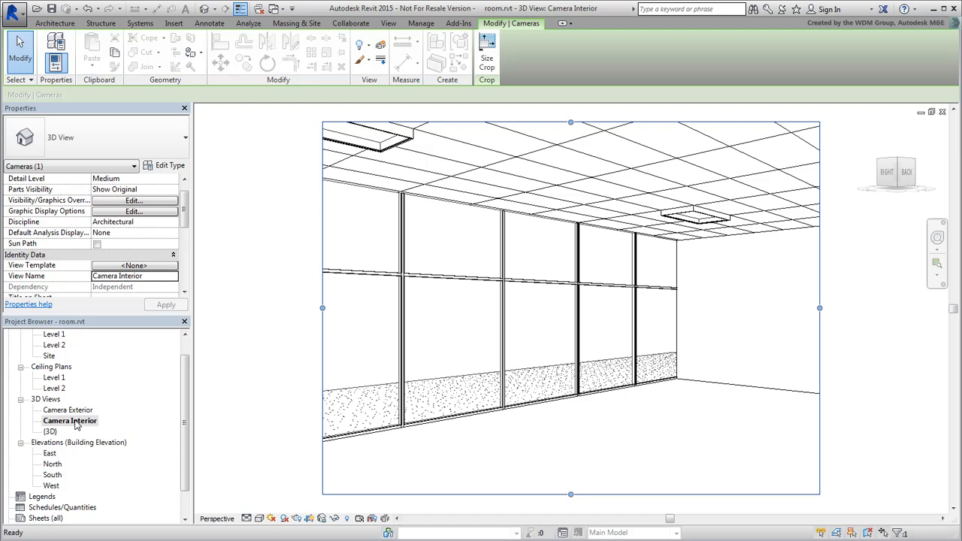
Export the default {3D} view to FBX as myroom.
{"action": "double_click", "coordinate": [50, 430]}
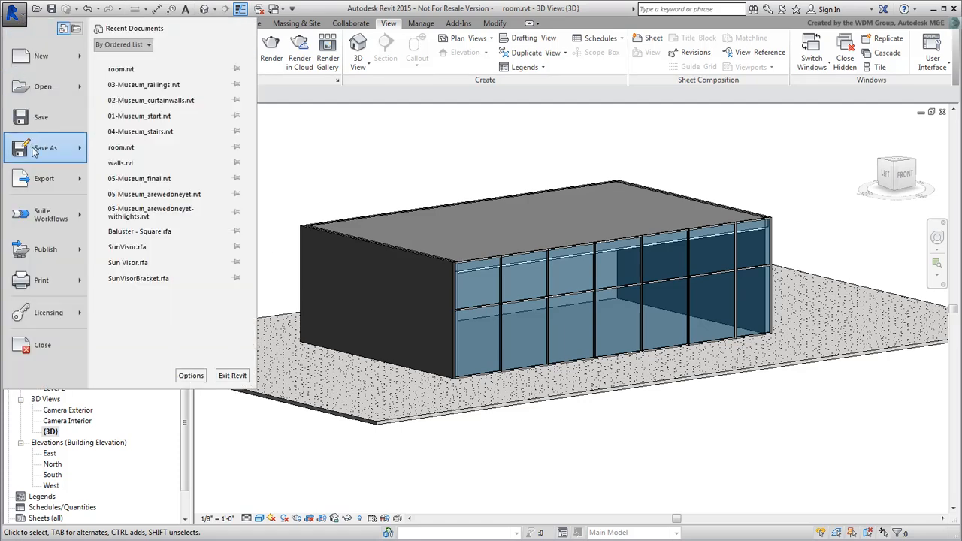
{"action": "left_click", "coordinate": [44, 179]}
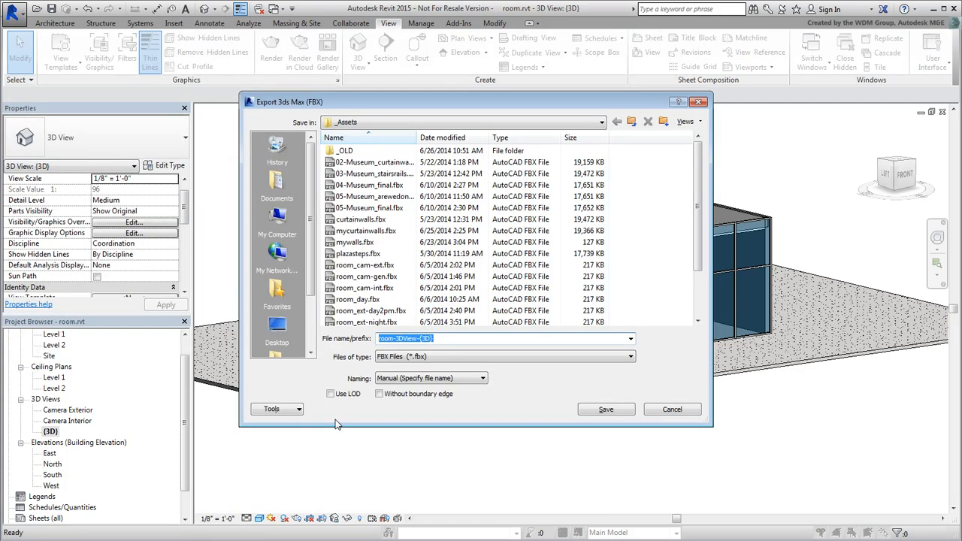
{"action": "type", "text": "myroom"}
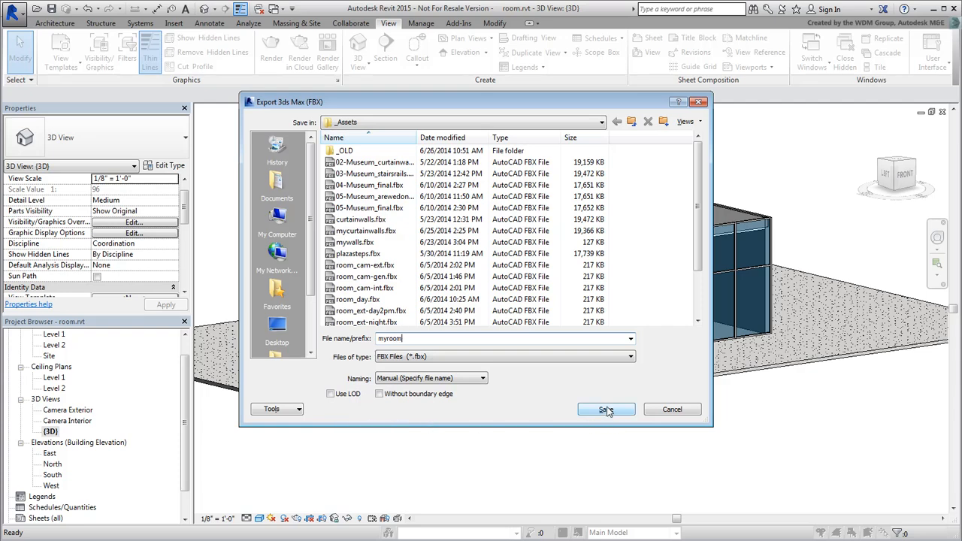
{"action": "left_click", "coordinate": [606, 409]}
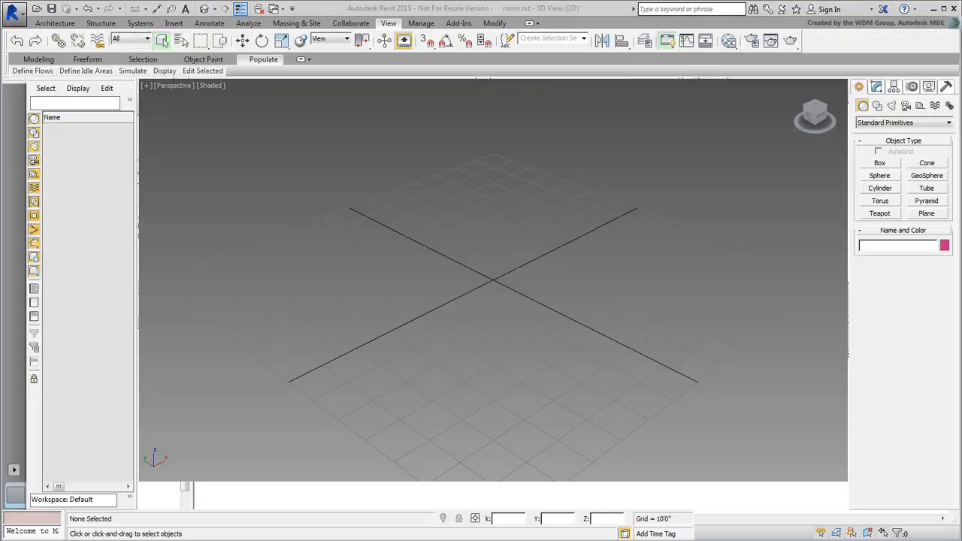
Link myroom.fbx into the scene using the Autodesk FBX (Generic) preset.
{"action": "left_click", "coordinate": [13, 9]}
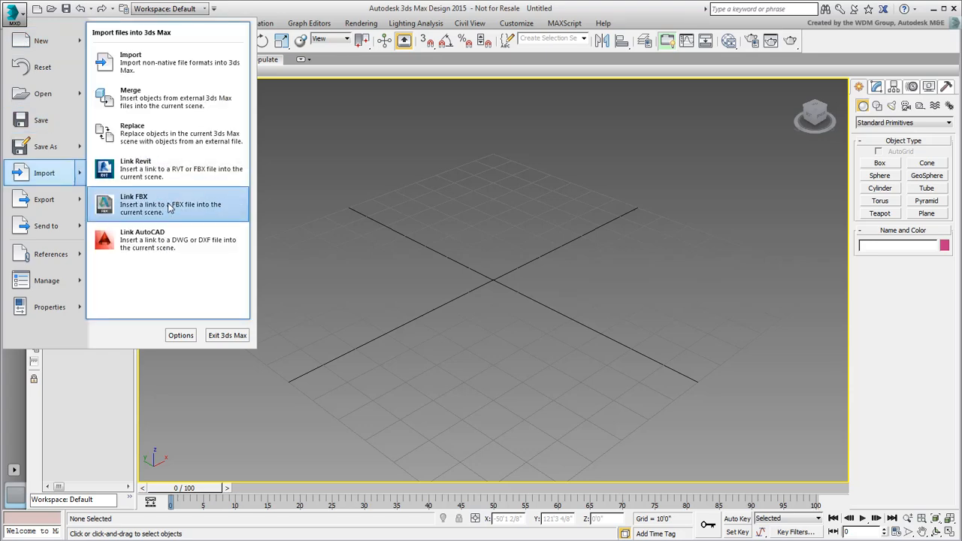
{"action": "left_click", "coordinate": [133, 204]}
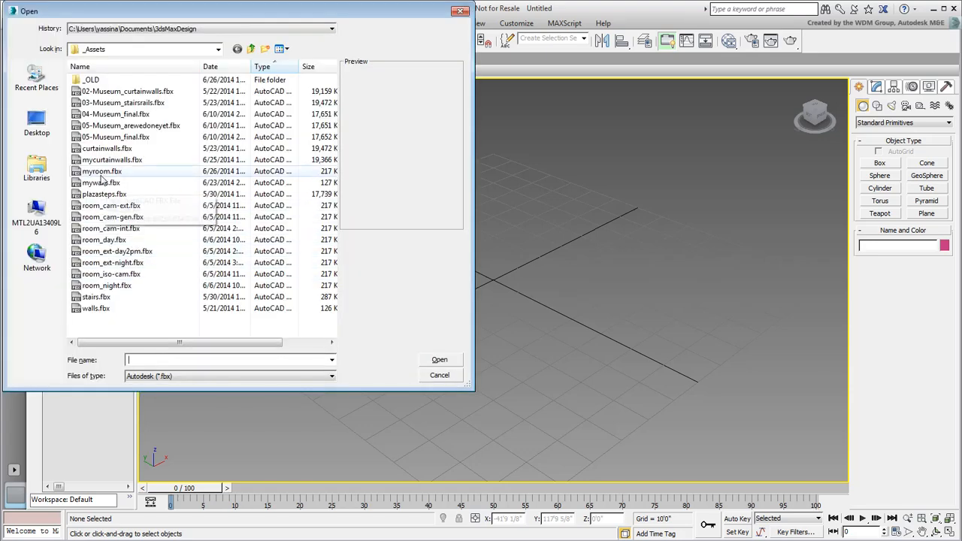
{"action": "left_click", "coordinate": [101, 171]}
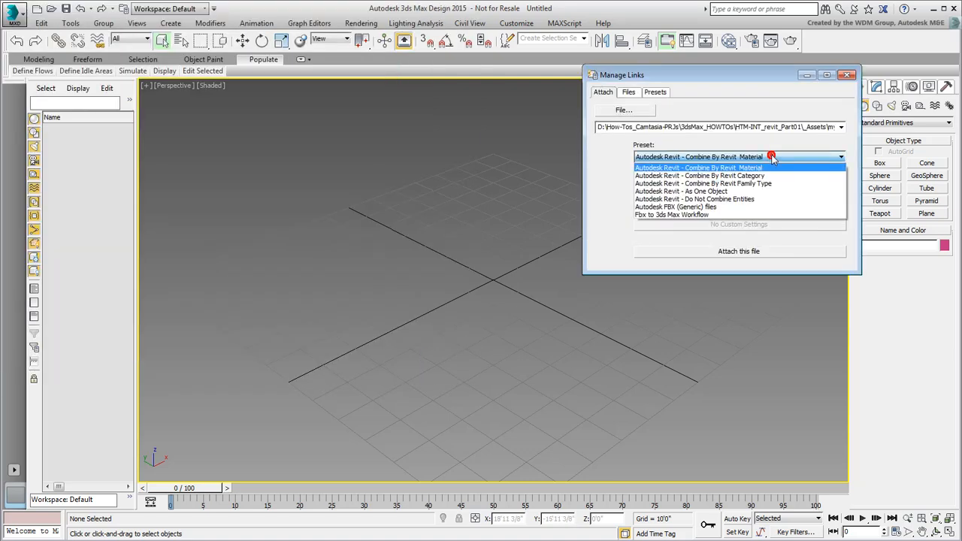
{"action": "left_click", "coordinate": [703, 182]}
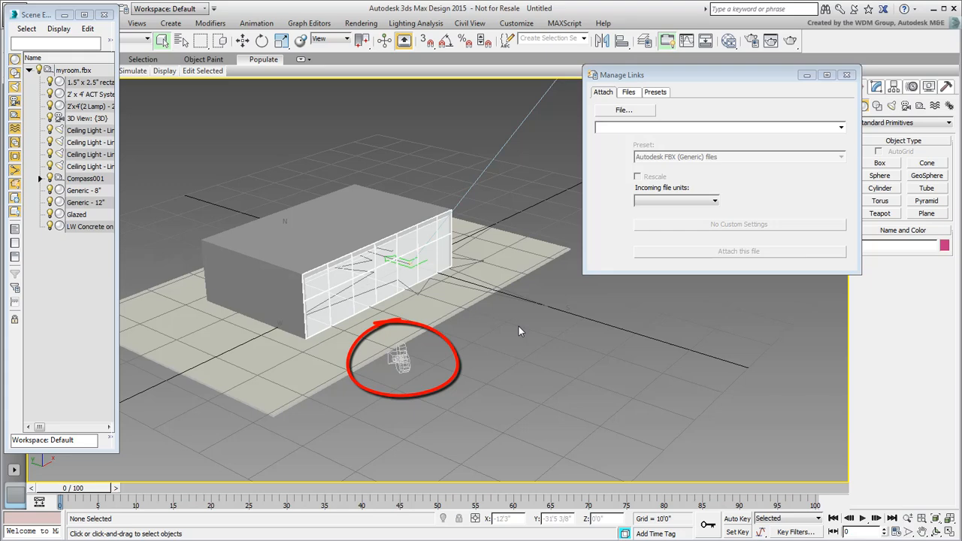
Select the imported 3D View: {3D} camera and view the scene through it.
{"action": "left_click", "coordinate": [400, 360]}
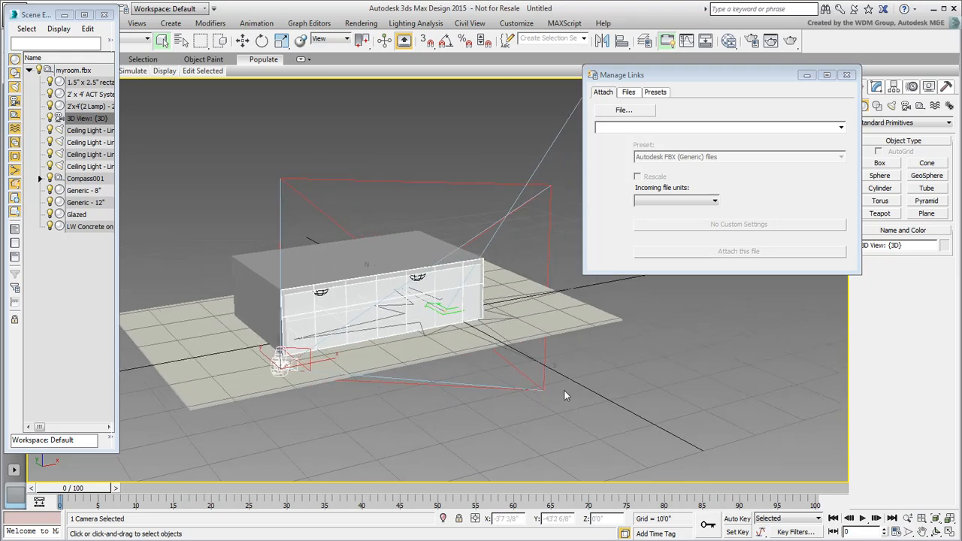
{"action": "mouse_move", "coordinate": [652, 393]}
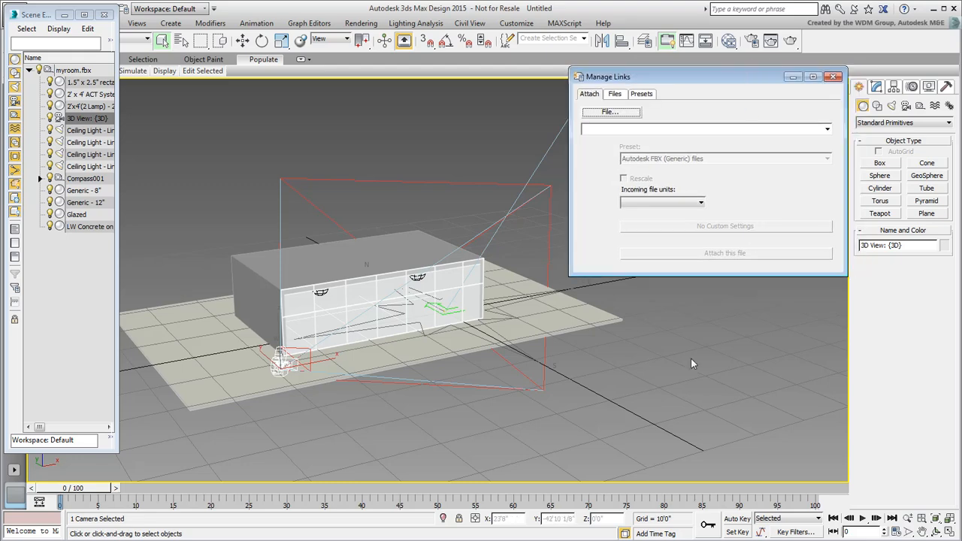
{"action": "key", "text": "c"}
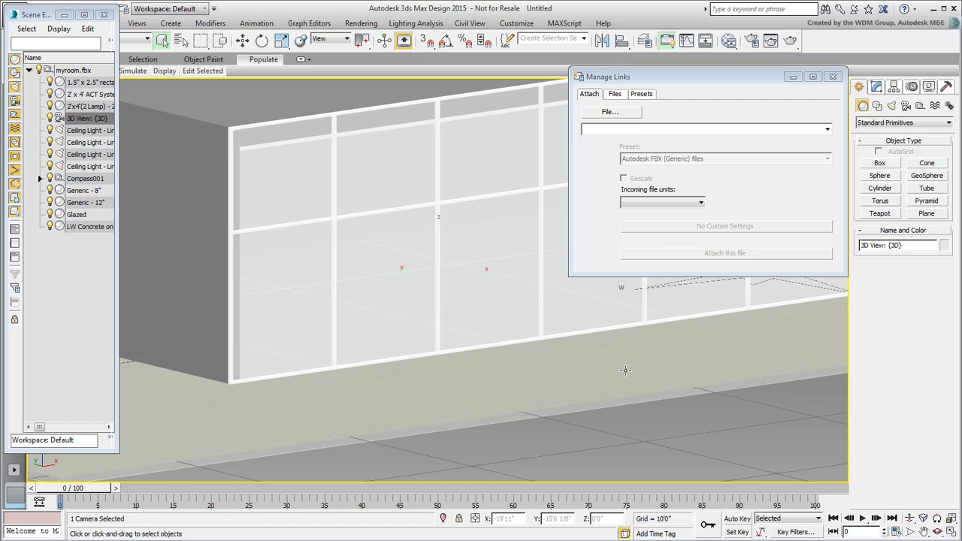
{"action": "mouse_move", "coordinate": [740, 453]}
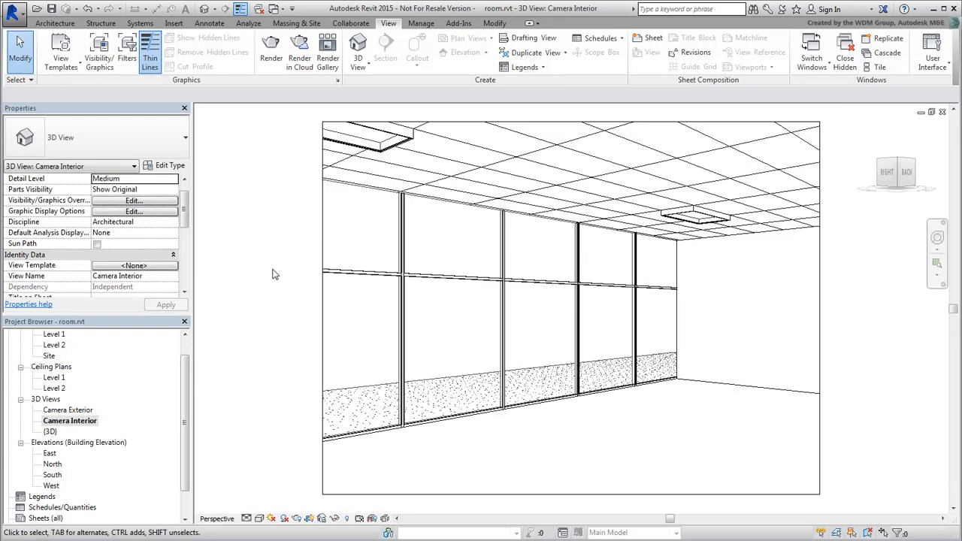
Export the Camera Interior view to FBX, overwriting myroom.fbx.
{"action": "left_click", "coordinate": [13, 9]}
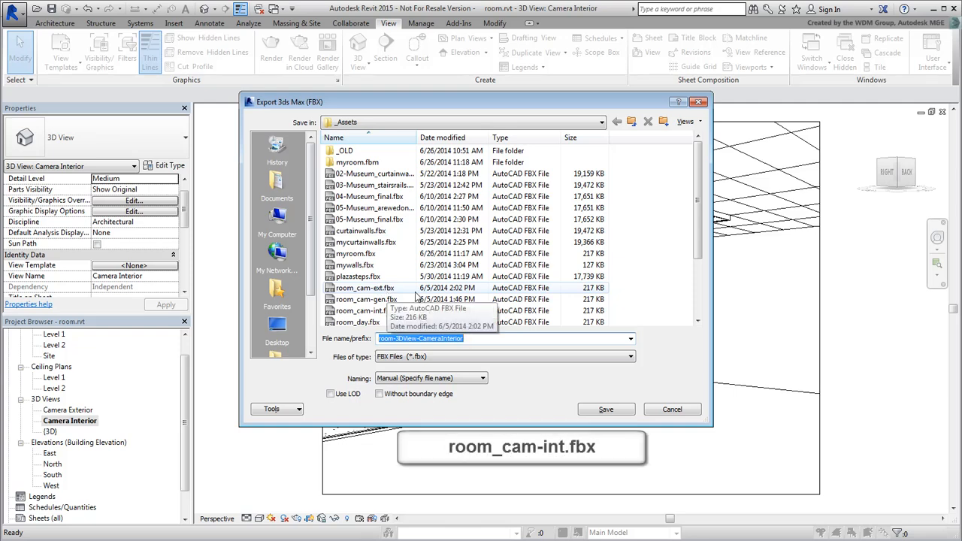
{"action": "left_click", "coordinate": [606, 409]}
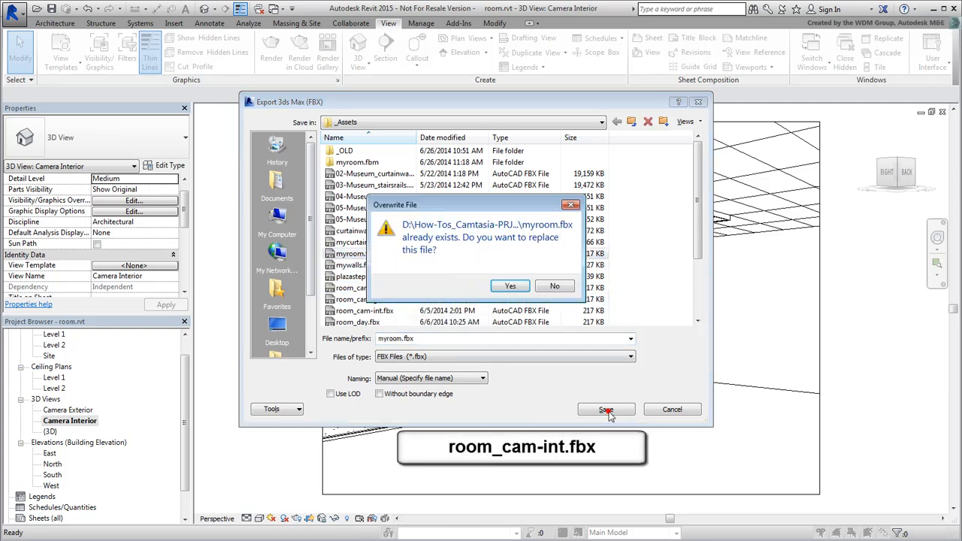
{"action": "left_click", "coordinate": [510, 286]}
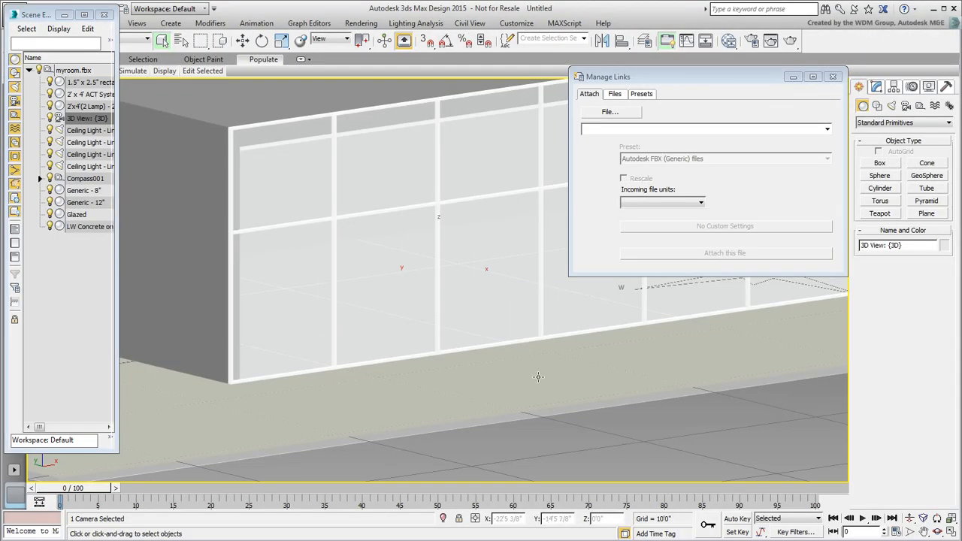
Reload the myroom link and look through the new 3D View: Camera Interior camera.
{"action": "left_click", "coordinate": [724, 252]}
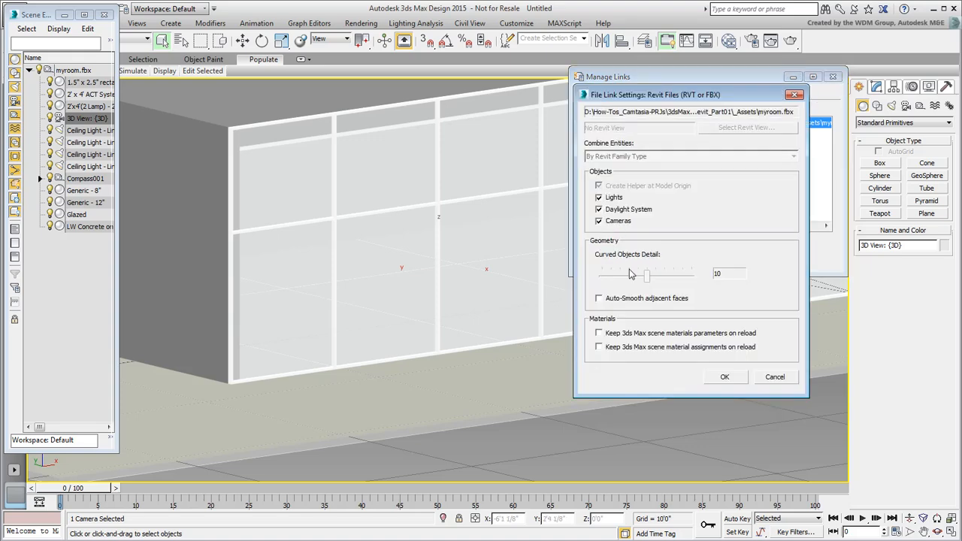
{"action": "left_click", "coordinate": [725, 377]}
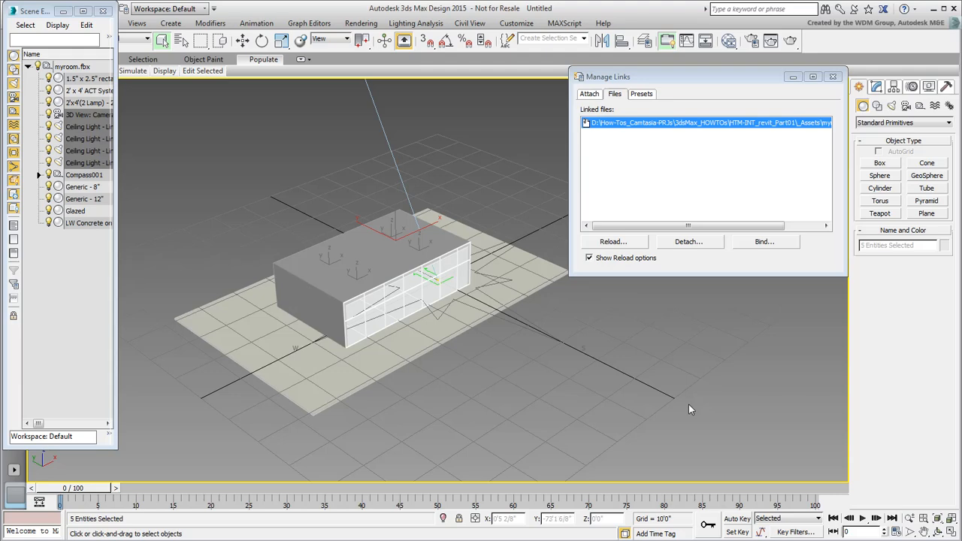
{"action": "key", "text": "F3"}
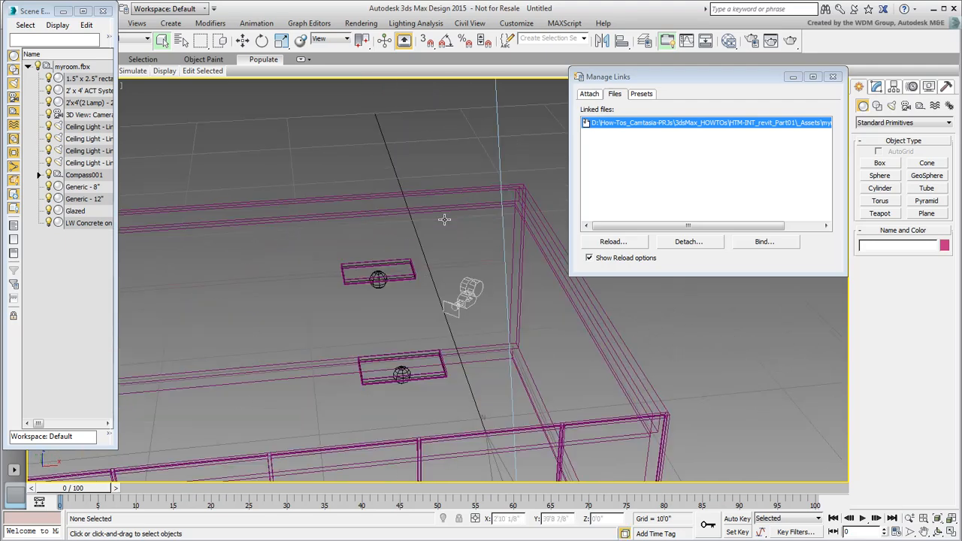
{"action": "left_click", "coordinate": [466, 289]}
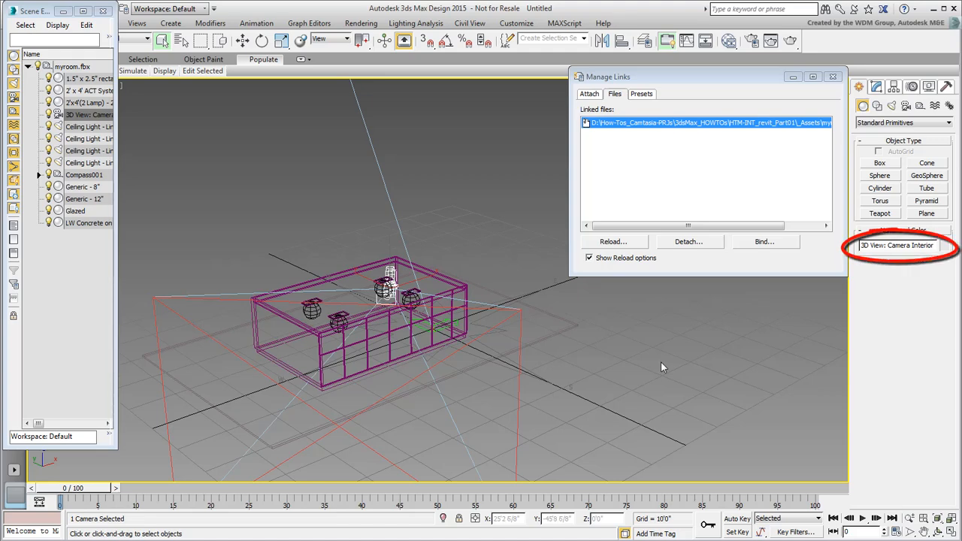
{"action": "key", "text": "c"}
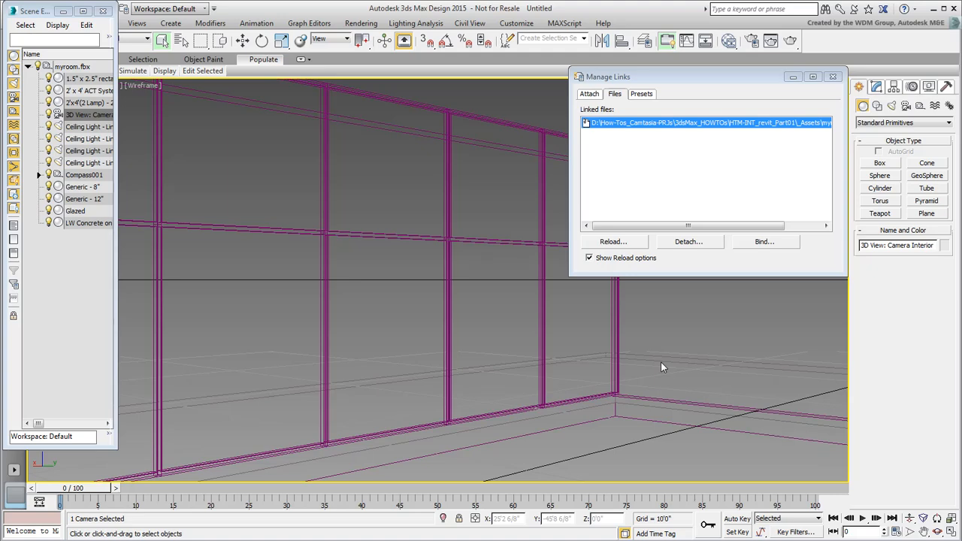
{"action": "key", "text": "F3"}
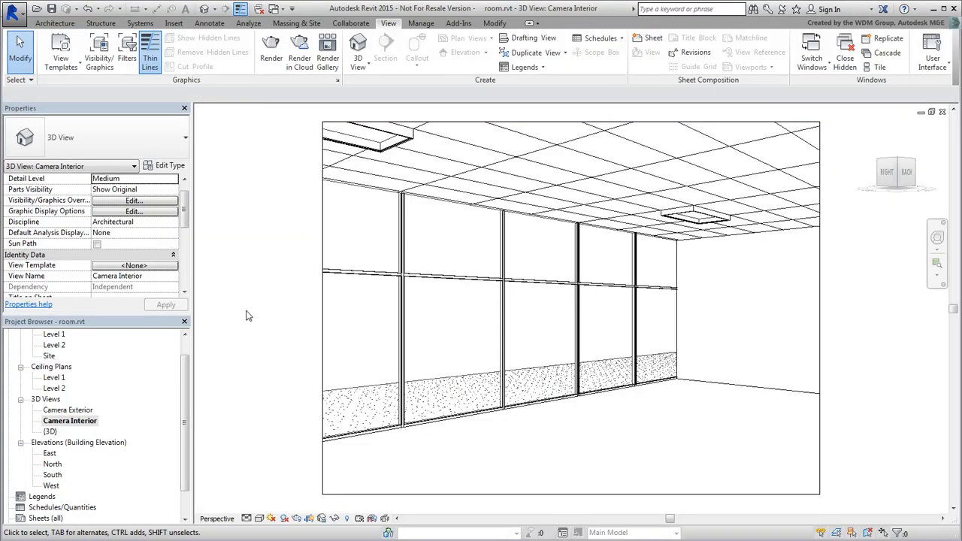
Open the Camera Exterior view and export it to FBX, overwriting myroom.fbx.
{"action": "double_click", "coordinate": [67, 410]}
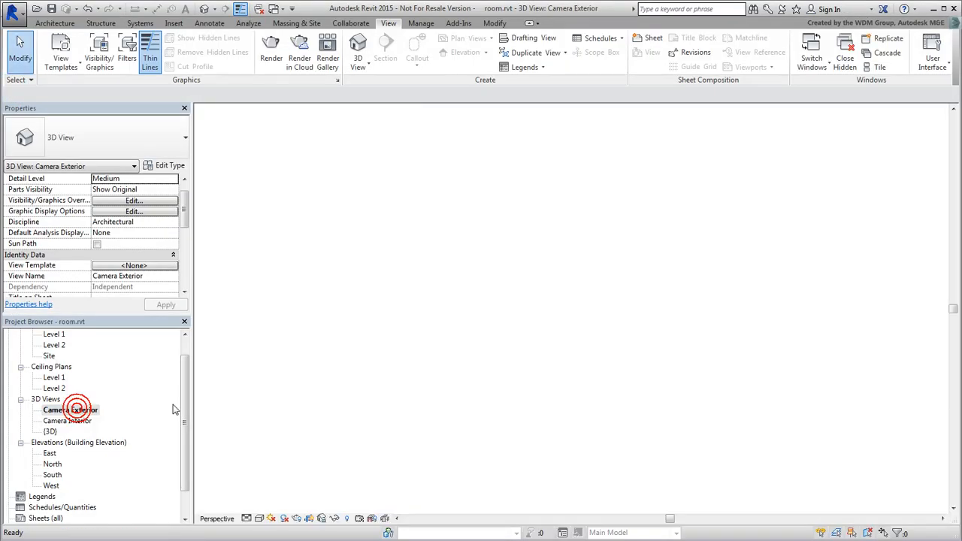
{"action": "double_click", "coordinate": [70, 410]}
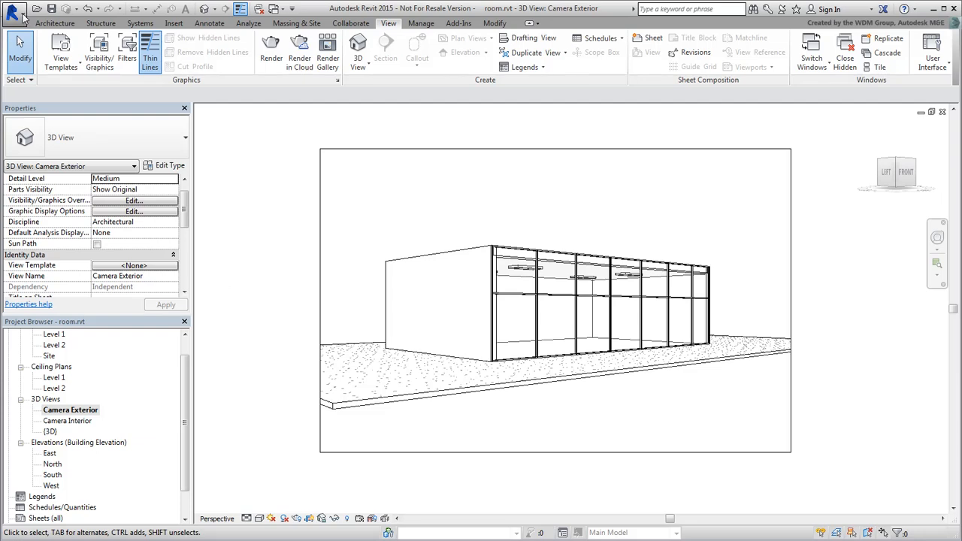
{"action": "left_click", "coordinate": [13, 9]}
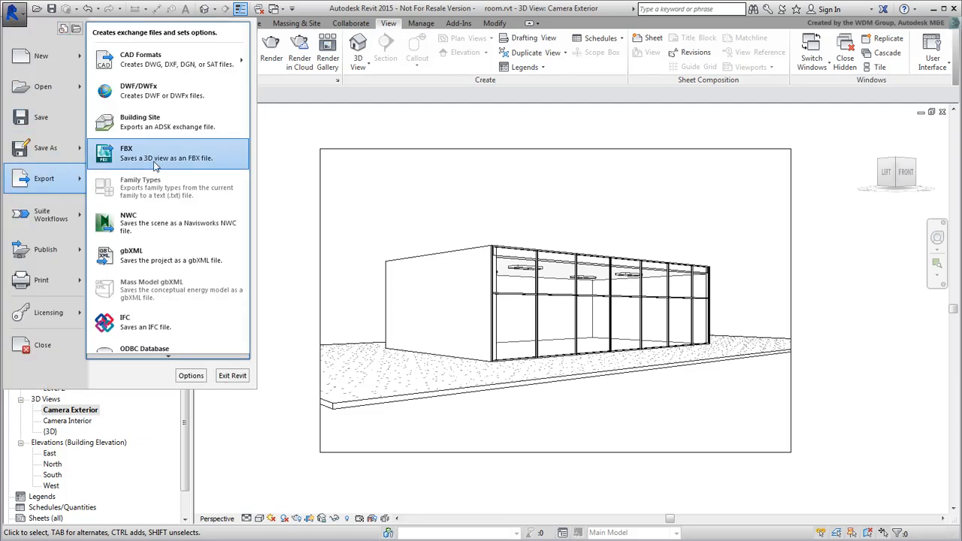
{"action": "left_click", "coordinate": [126, 153]}
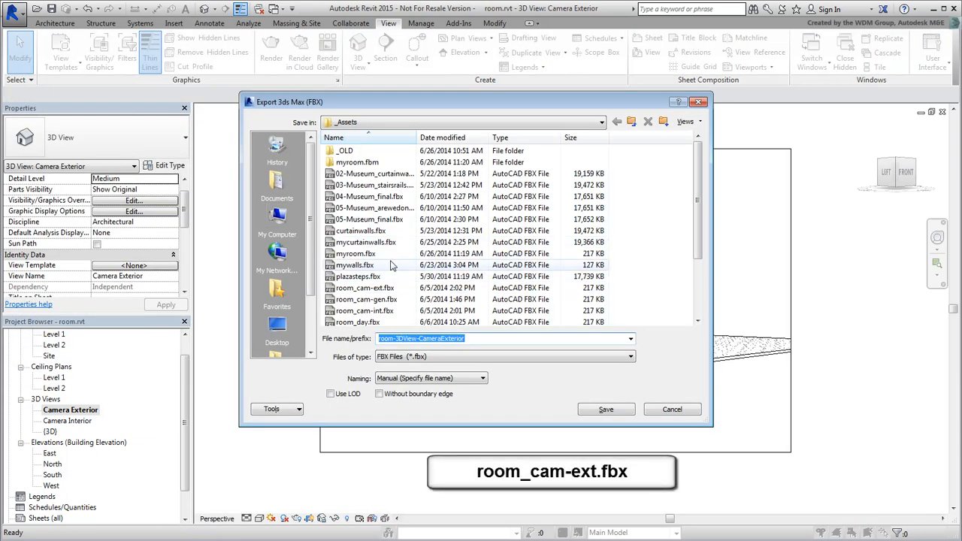
{"action": "left_click", "coordinate": [605, 409]}
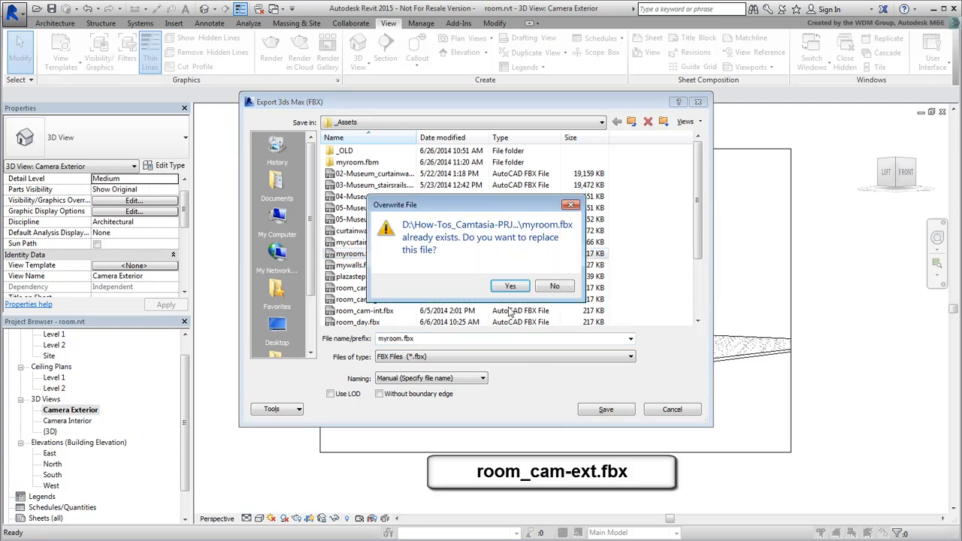
{"action": "left_click", "coordinate": [511, 286]}
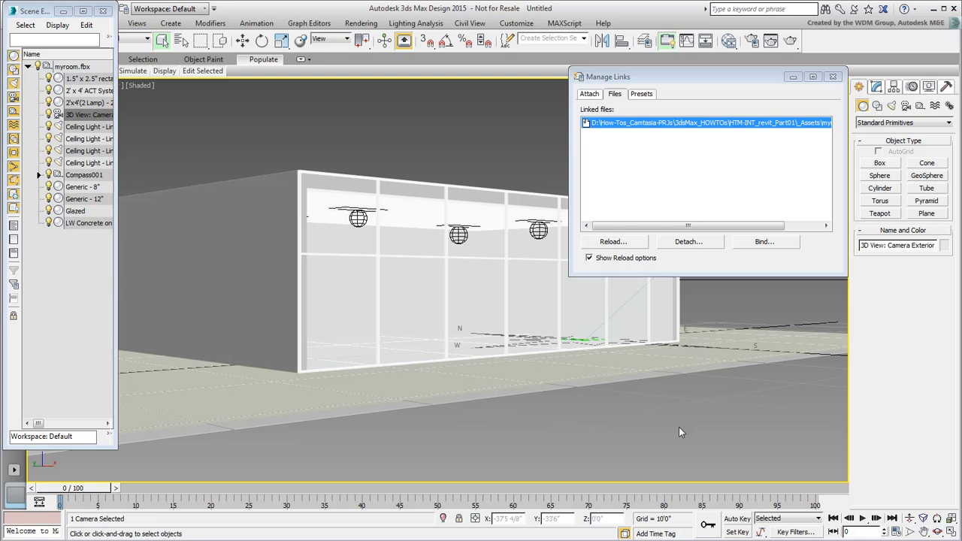
{"action": "mouse_move", "coordinate": [691, 427]}
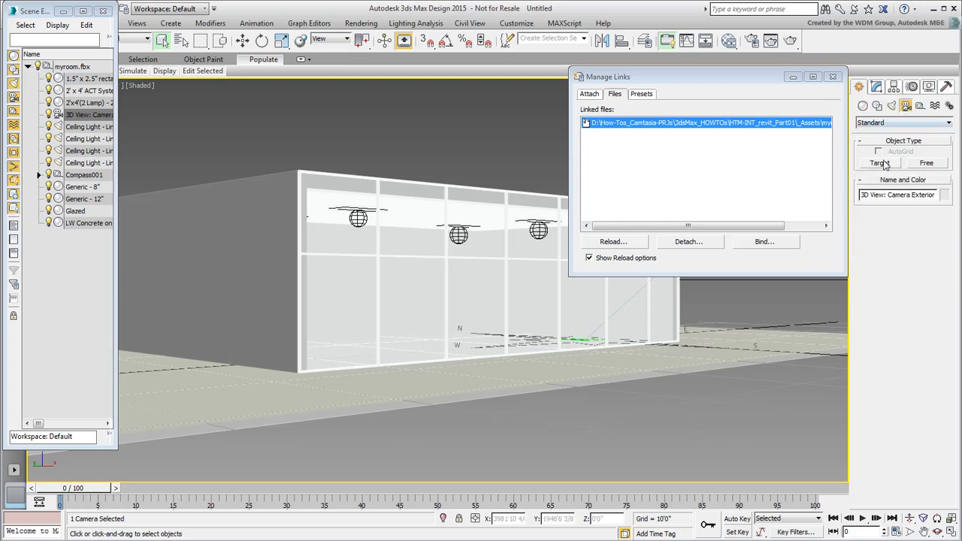
Create target camera Camera001, then reload the myroom link and clear the selection.
{"action": "left_click", "coordinate": [880, 164]}
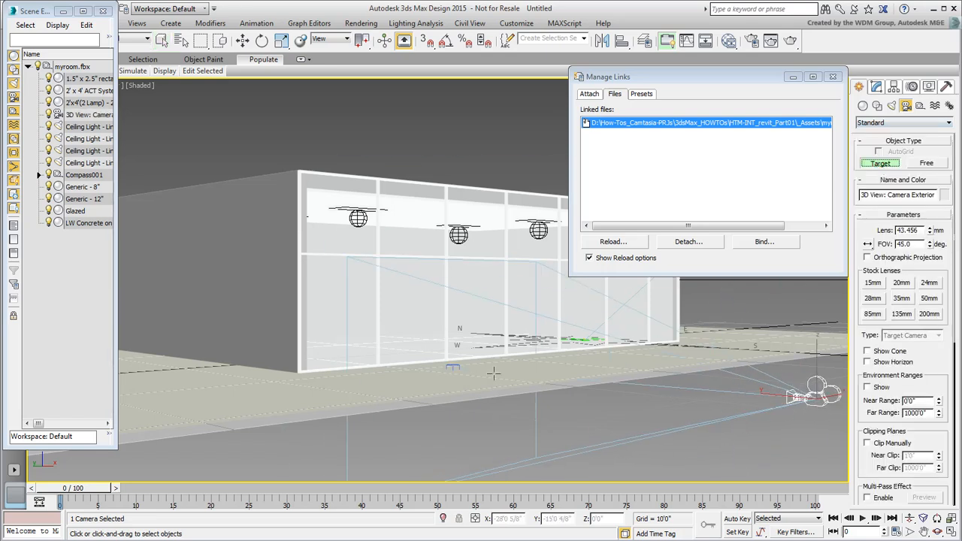
{"action": "right_click", "coordinate": [818, 378]}
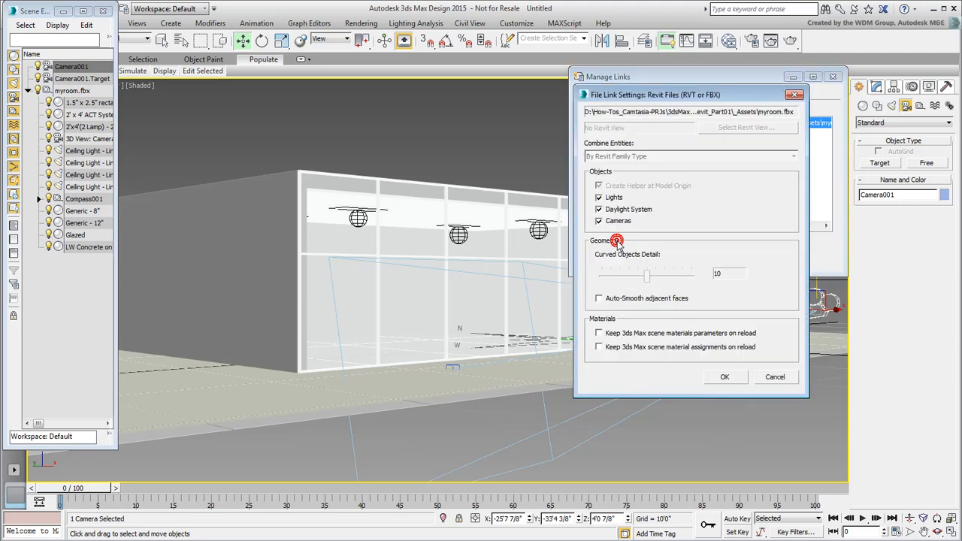
{"action": "left_click", "coordinate": [724, 377]}
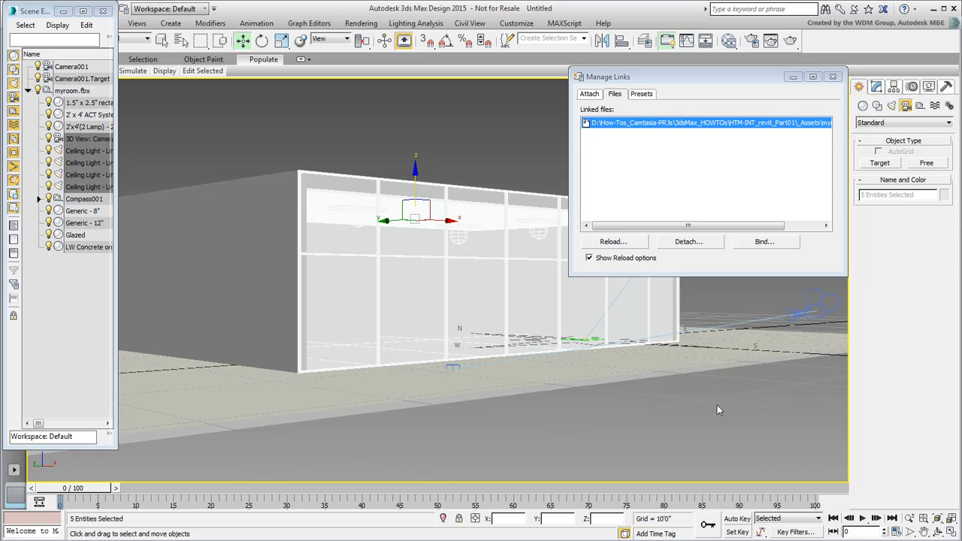
{"action": "left_click", "coordinate": [819, 309]}
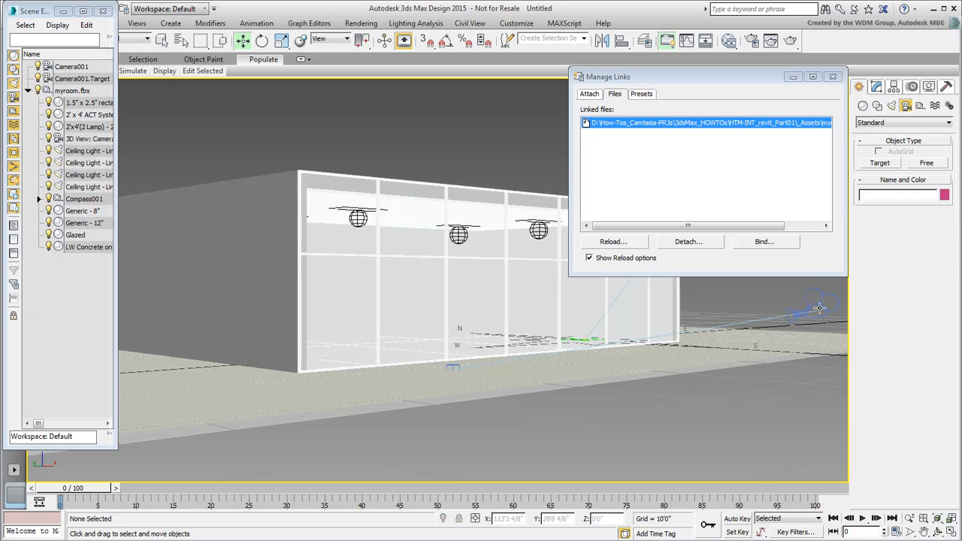